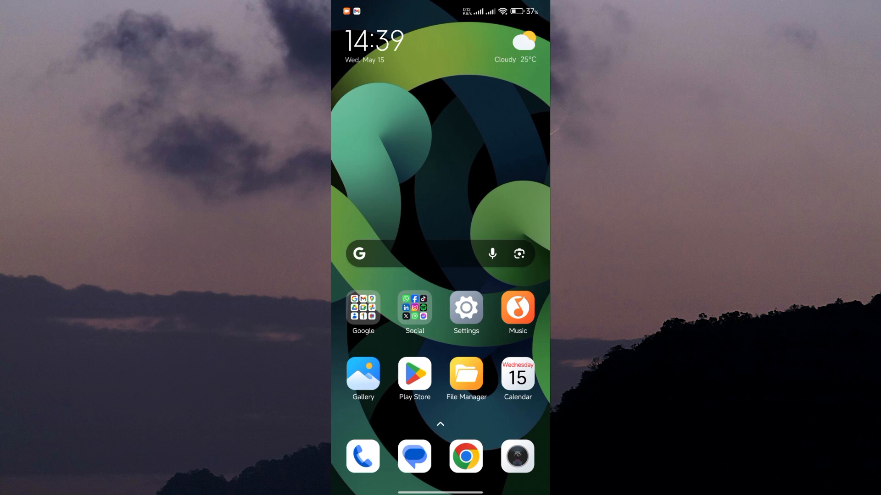
# - Open the Social apps folder on the Android home screen
pyautogui.click(414, 308)
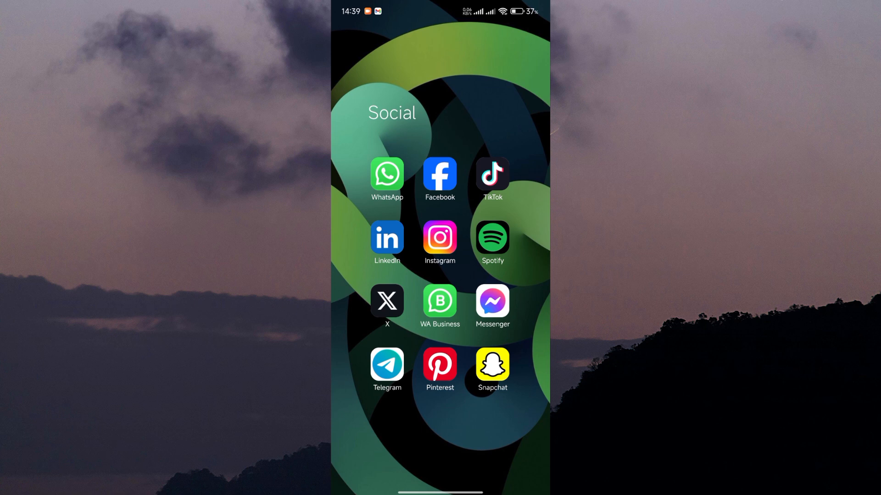
# - Launch Telegram from the Social folder and dismiss the Update contacts prompt
pyautogui.click(386, 363)
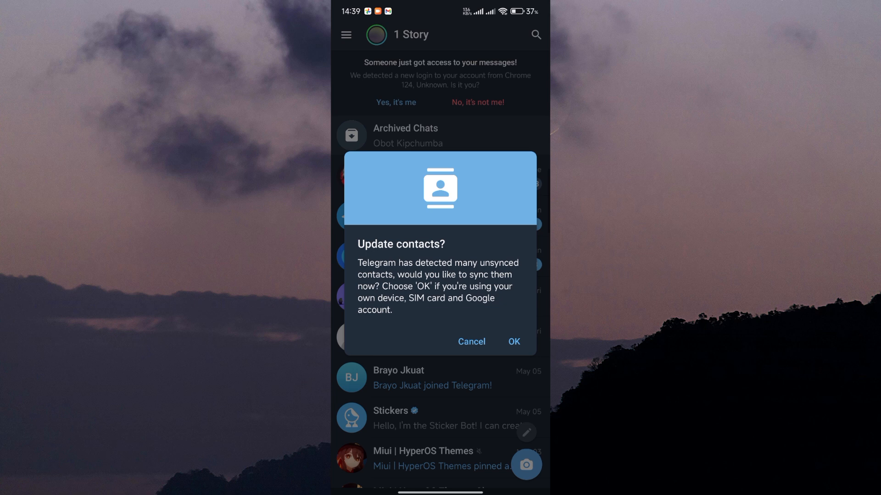
pyautogui.click(471, 341)
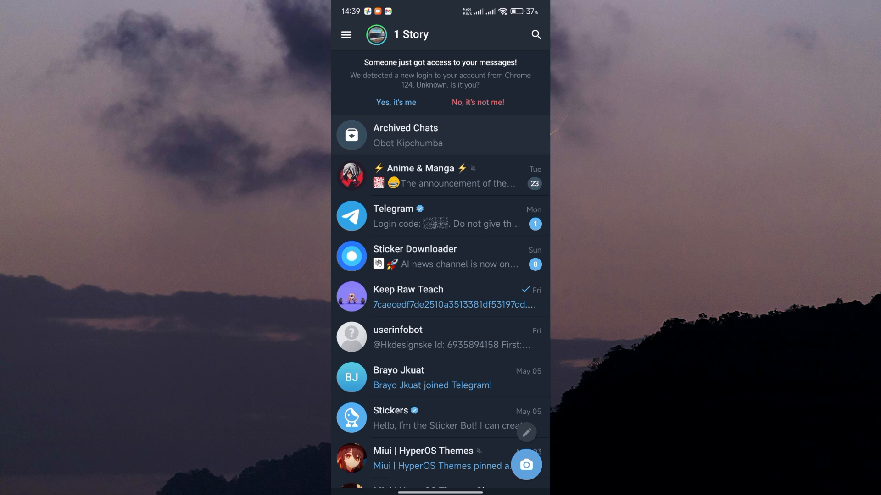
# - Open People Nearby from Telegram's hamburger menu
pyautogui.click(345, 34)
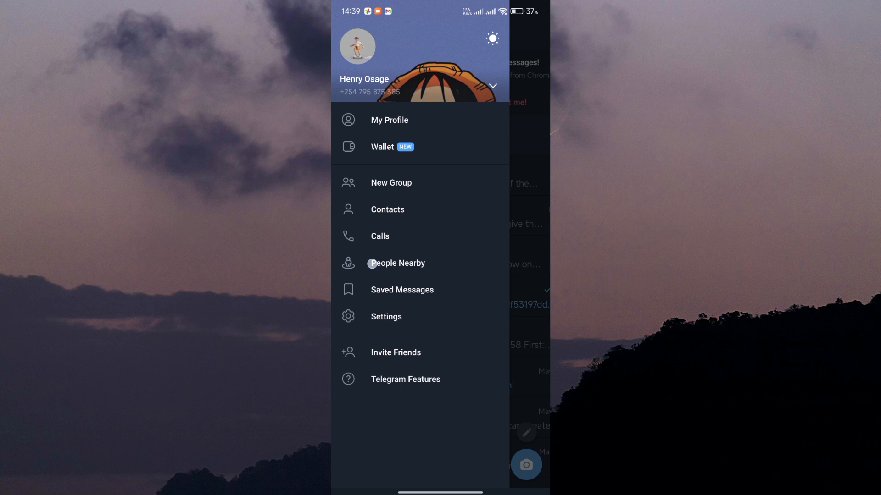
pyautogui.click(395, 263)
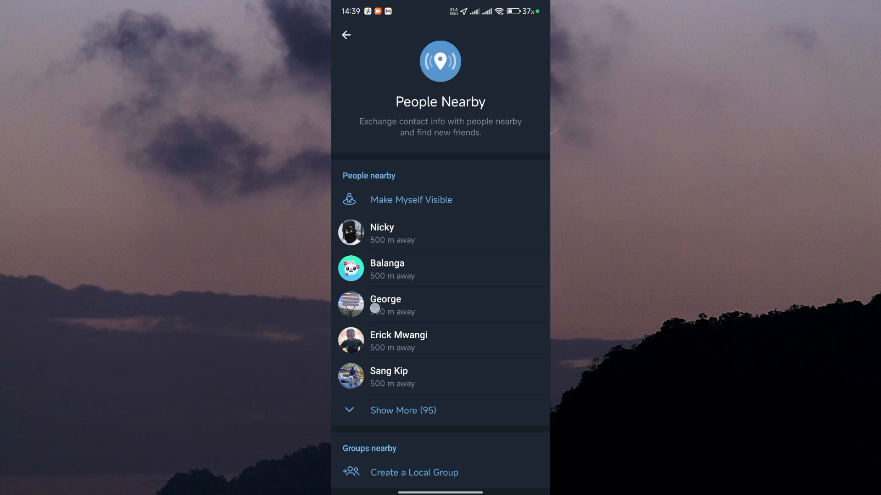
# - Scroll through nearby users out to about 1 km, then return to the chat list
pyautogui.scroll(3)
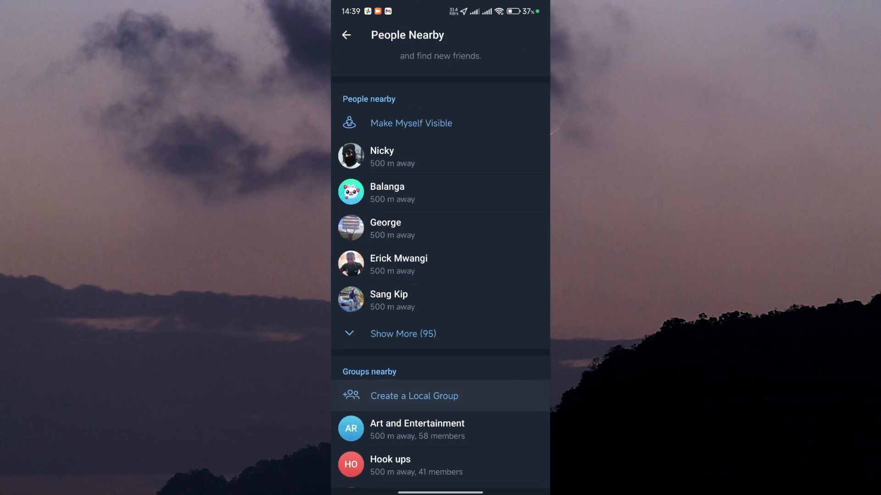
pyautogui.scroll(-3)
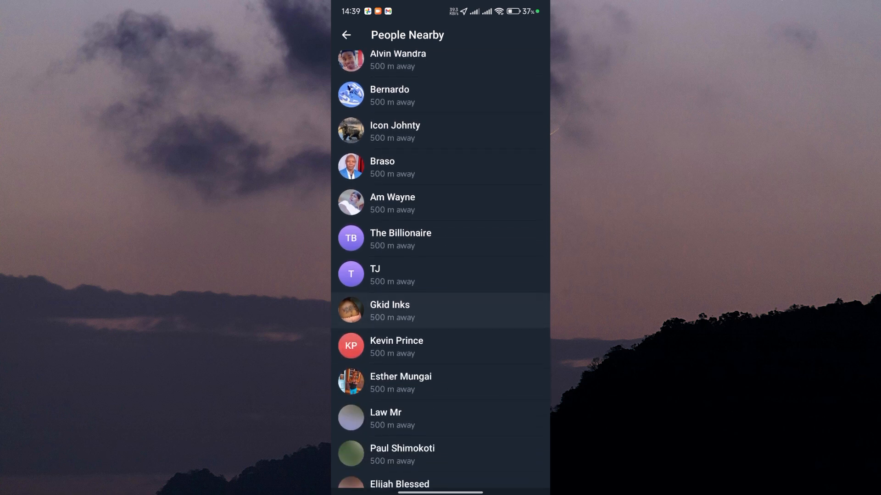
pyautogui.scroll(-3)
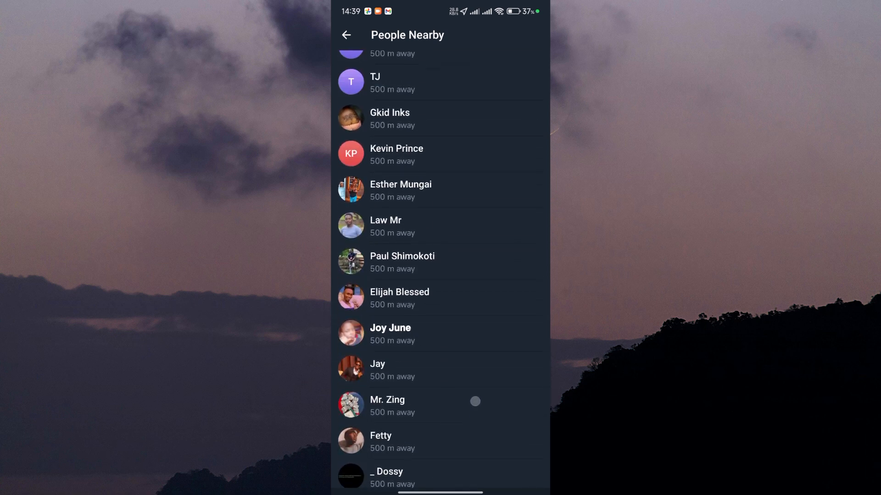
pyautogui.scroll(-3)
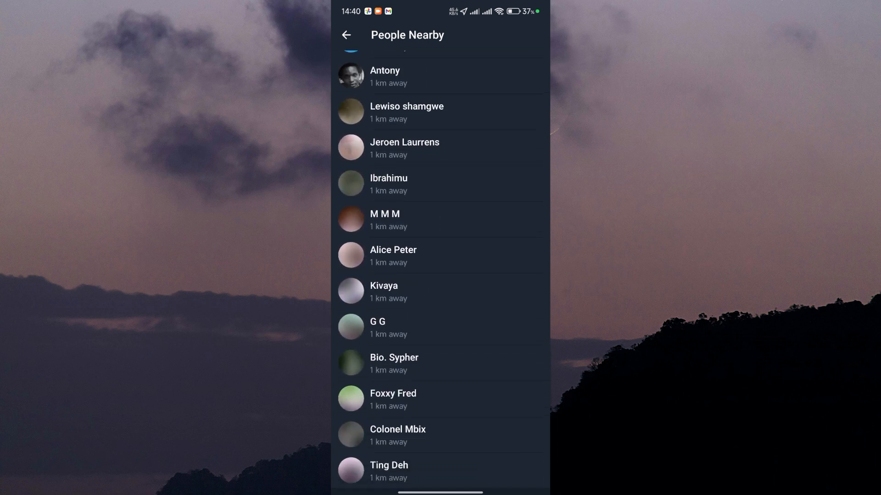
pyautogui.click(347, 35)
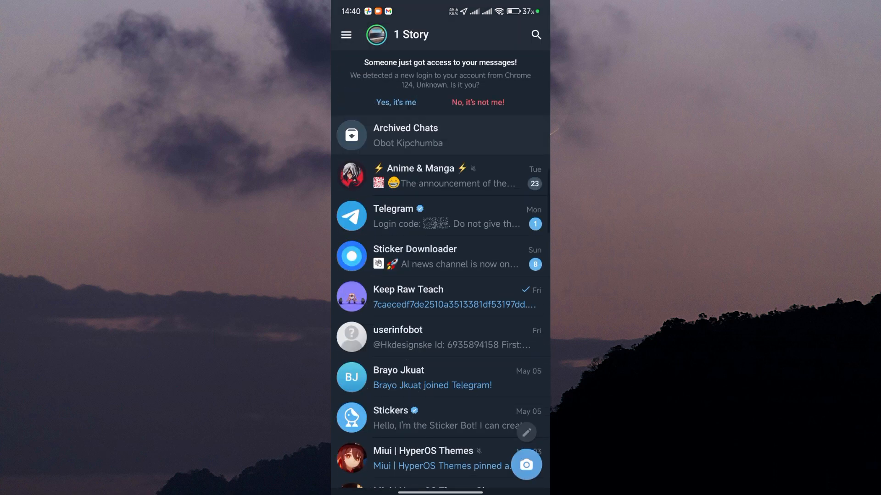